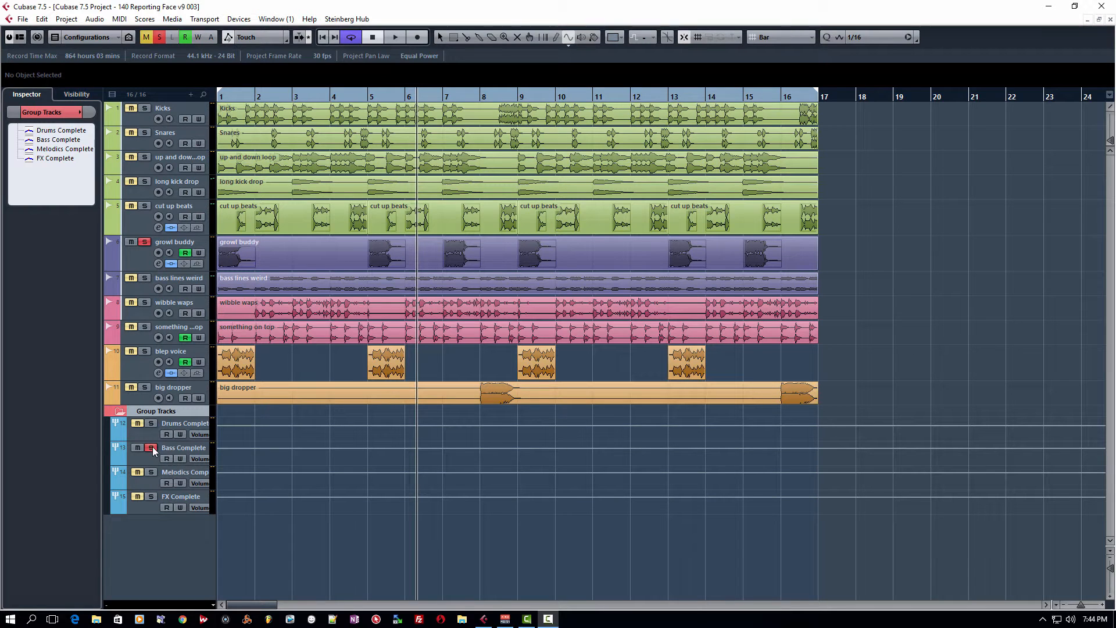
Deactivate soloing on all tracks in the project
click(152, 447)
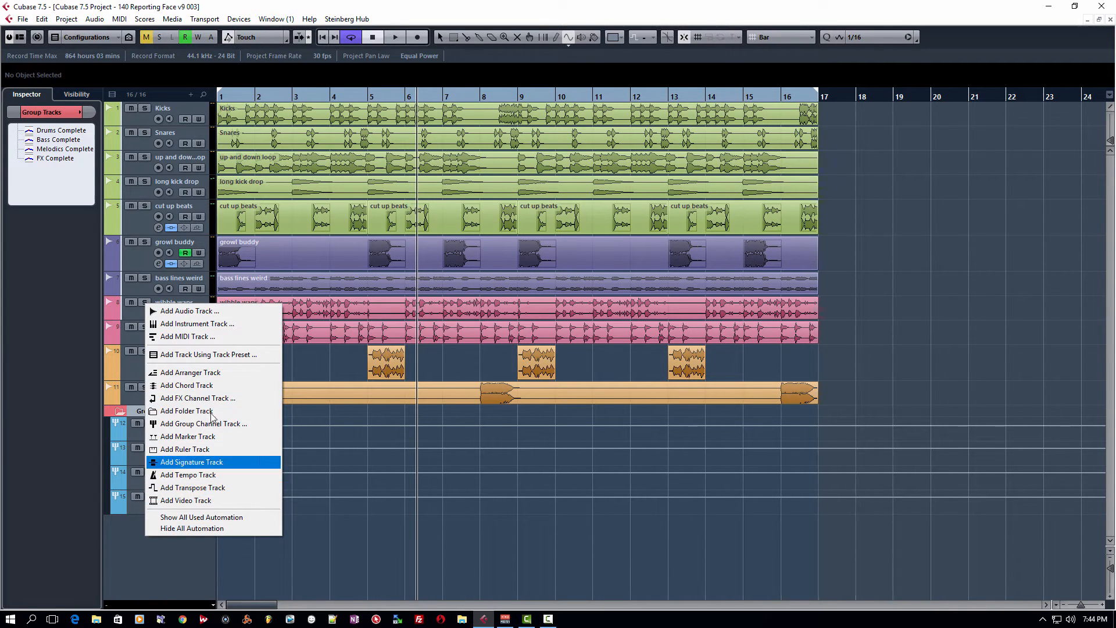
mouse_move(210, 398)
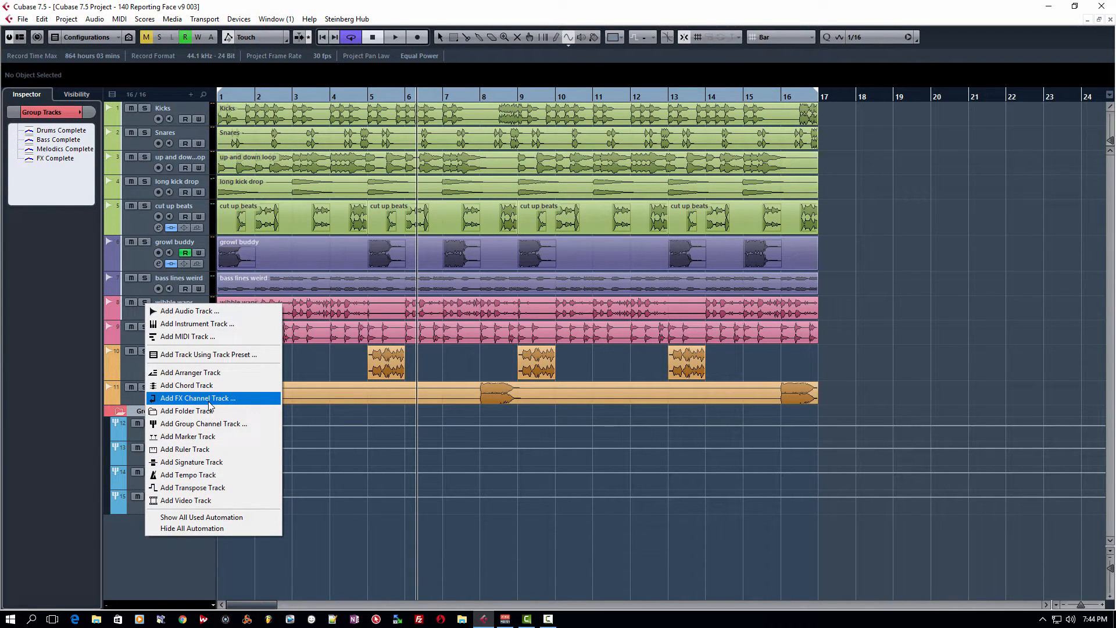
mouse_move(188, 411)
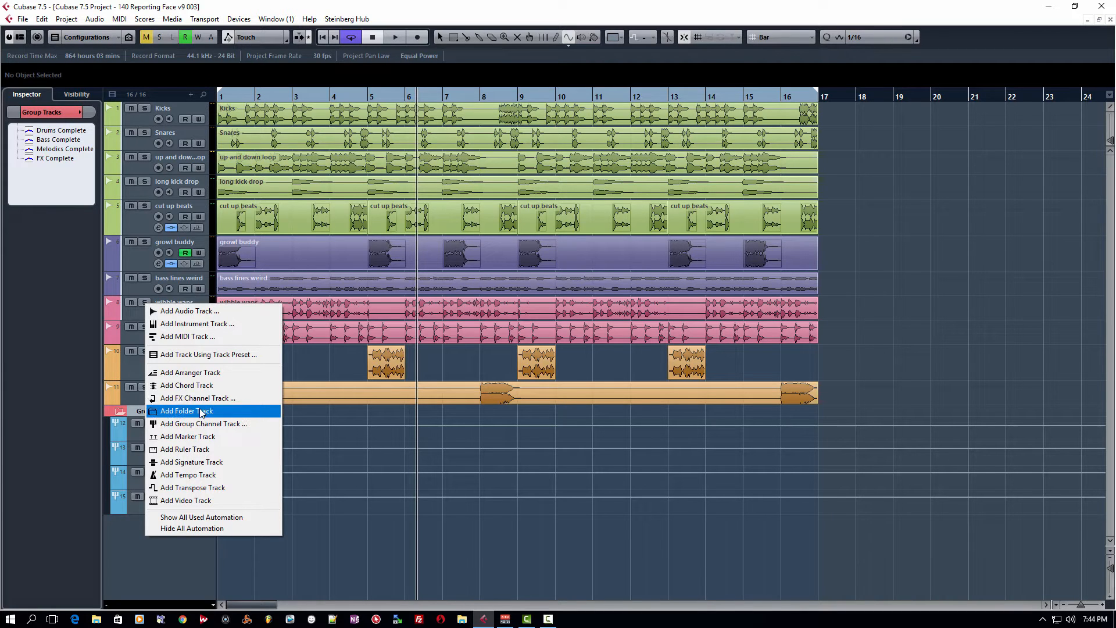
mouse_move(203, 424)
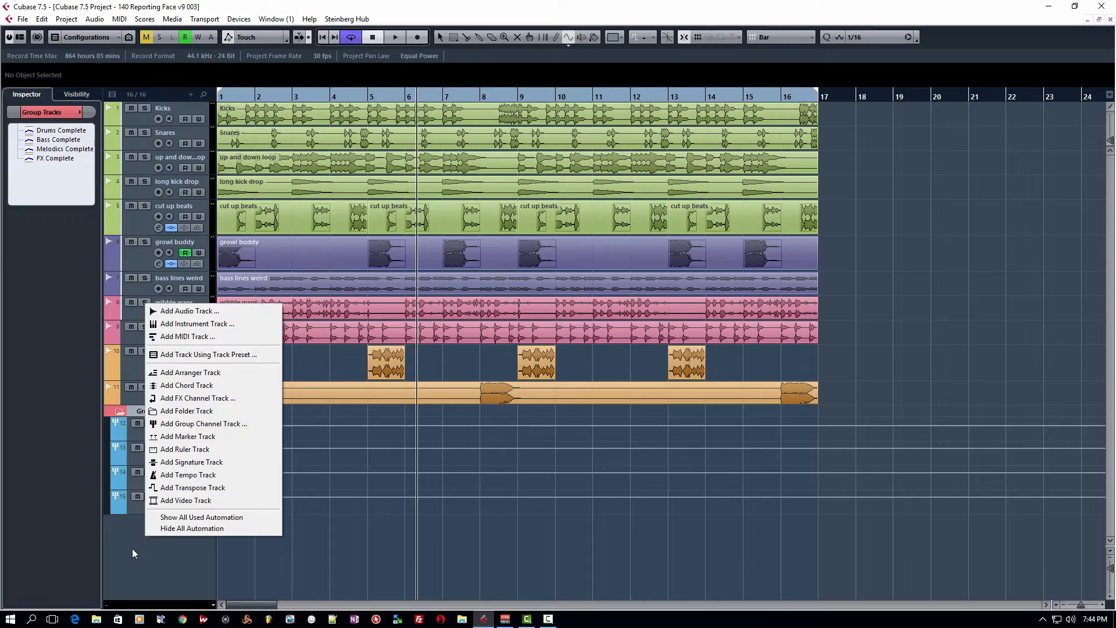
mouse_move(203, 424)
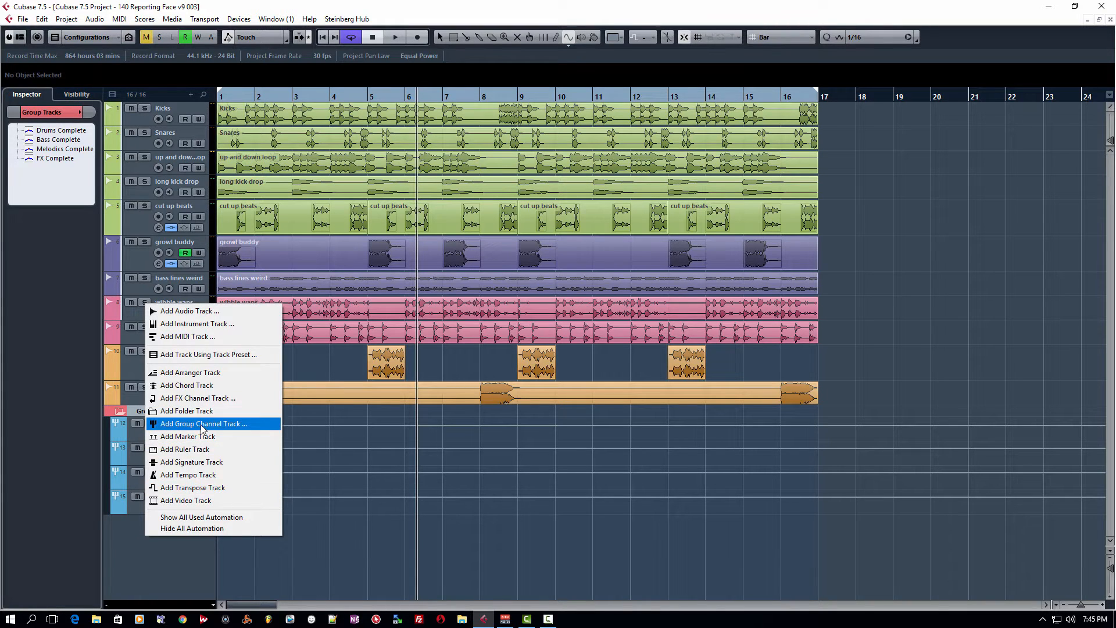
Add a stereo group channel track, then reveal Group 5 in the Group Tracks folder for editing
click(203, 424)
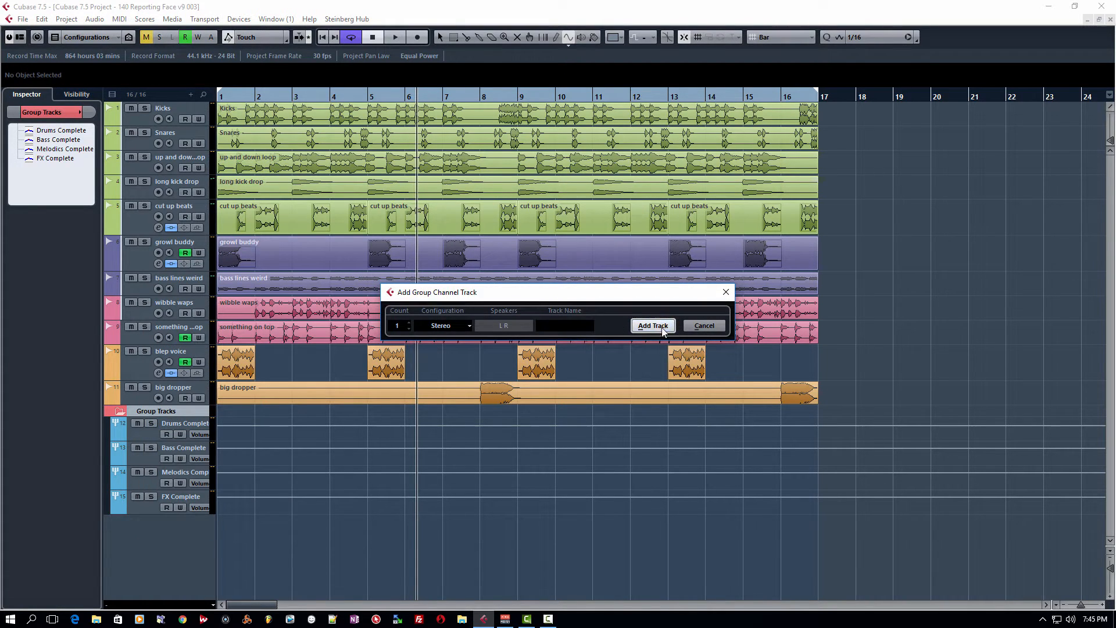
click(651, 326)
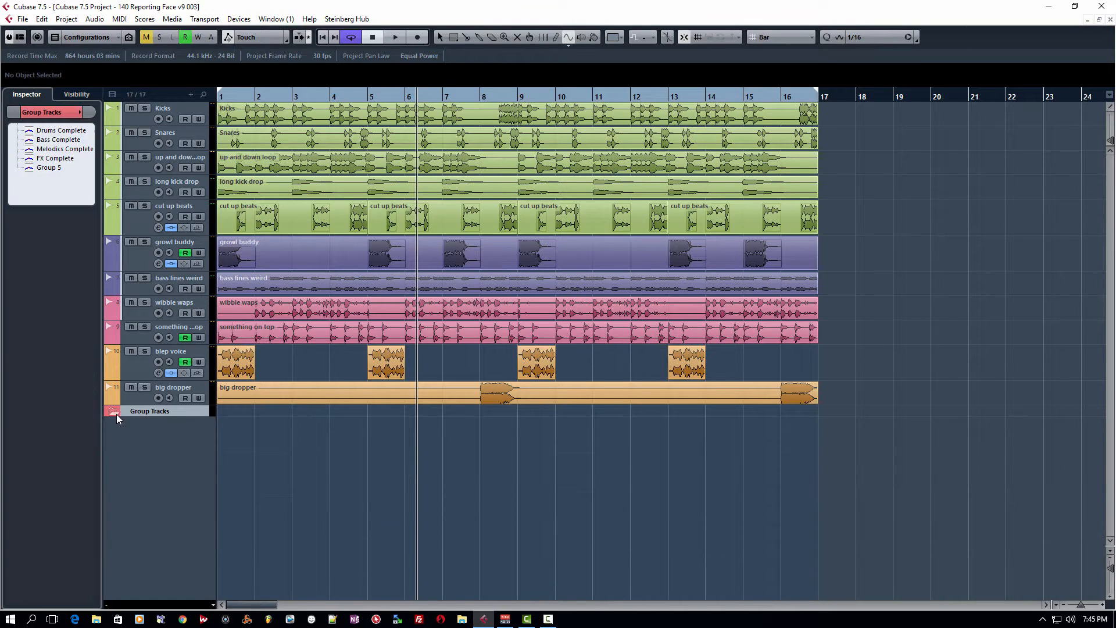
click(112, 411)
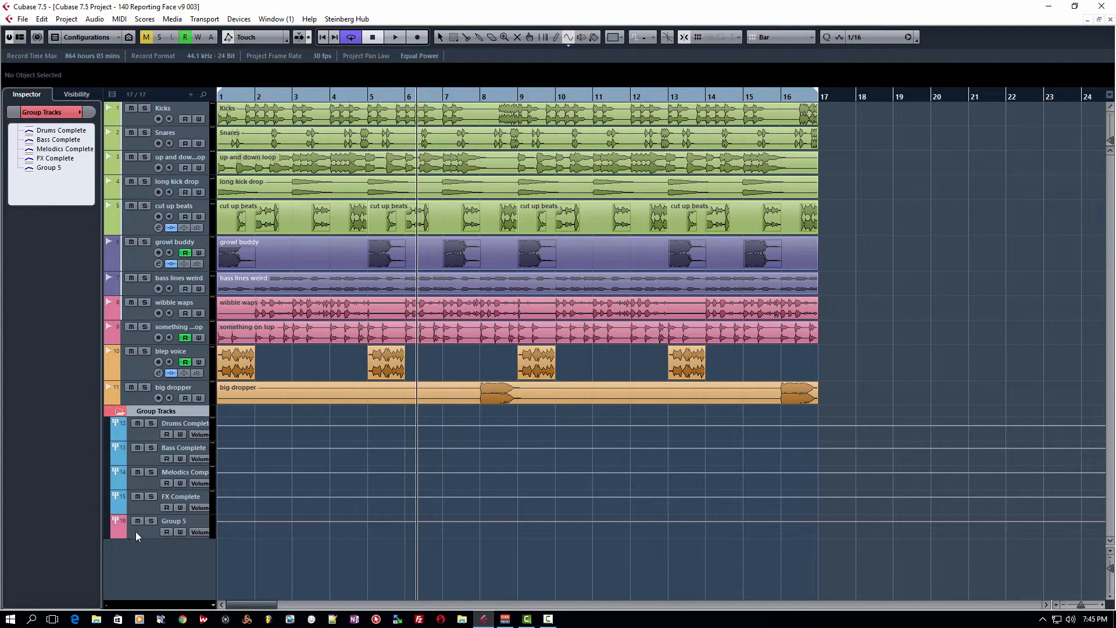
right_click(137, 536)
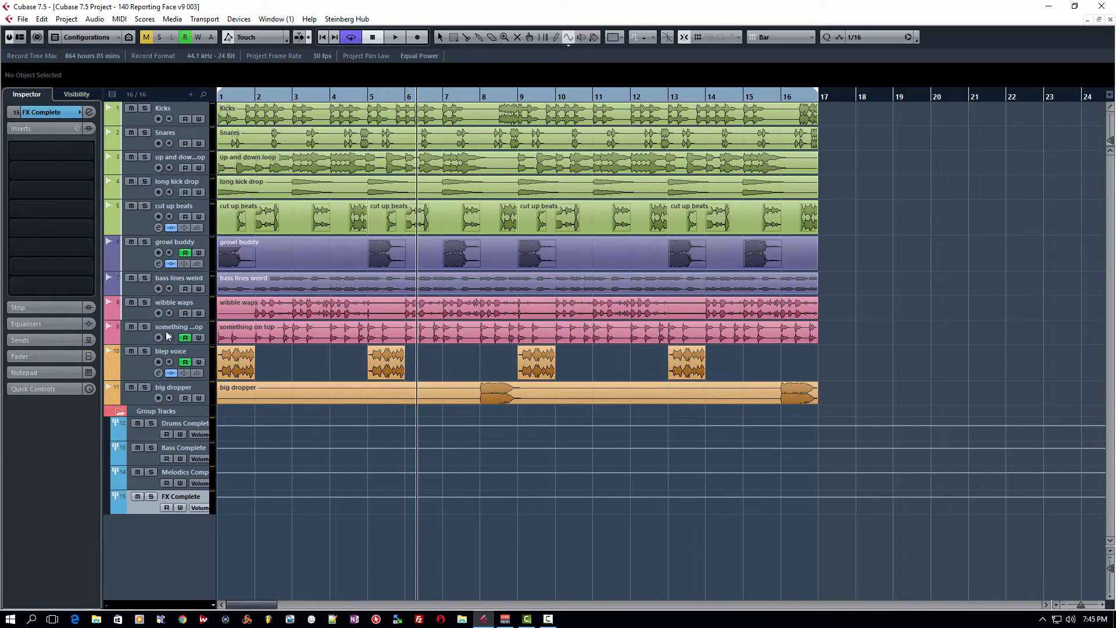
mouse_move(140, 257)
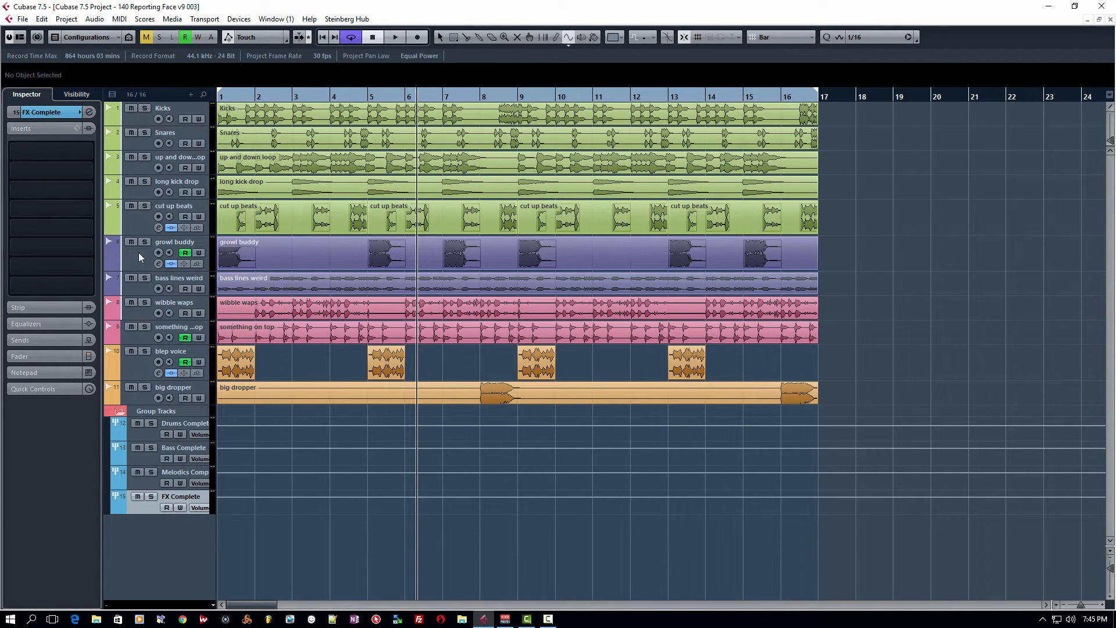
mouse_move(126, 119)
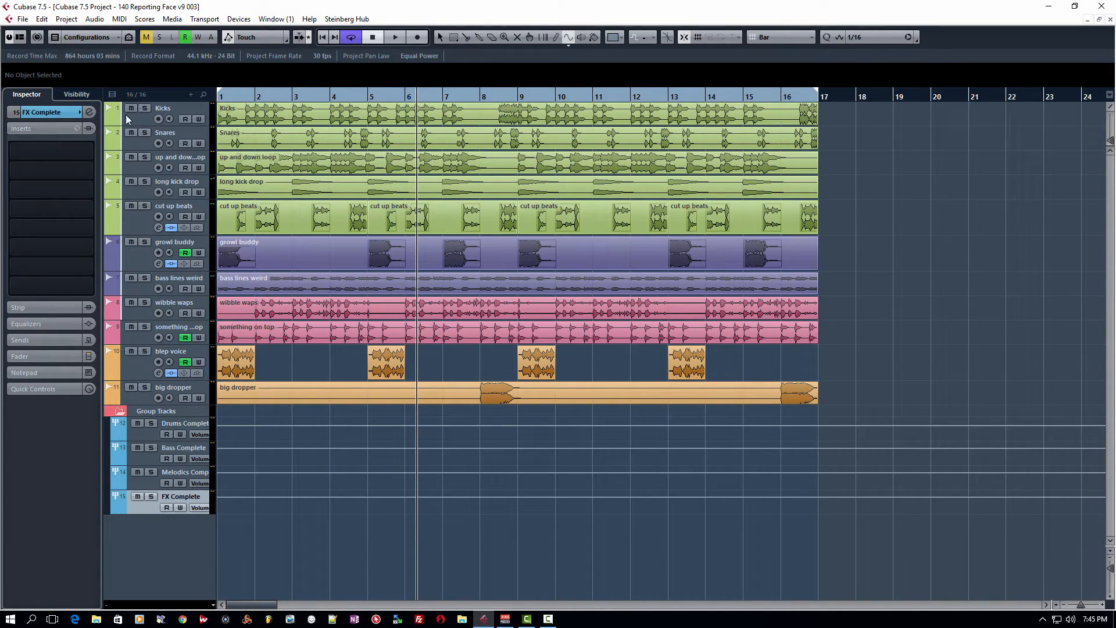
mouse_move(177, 237)
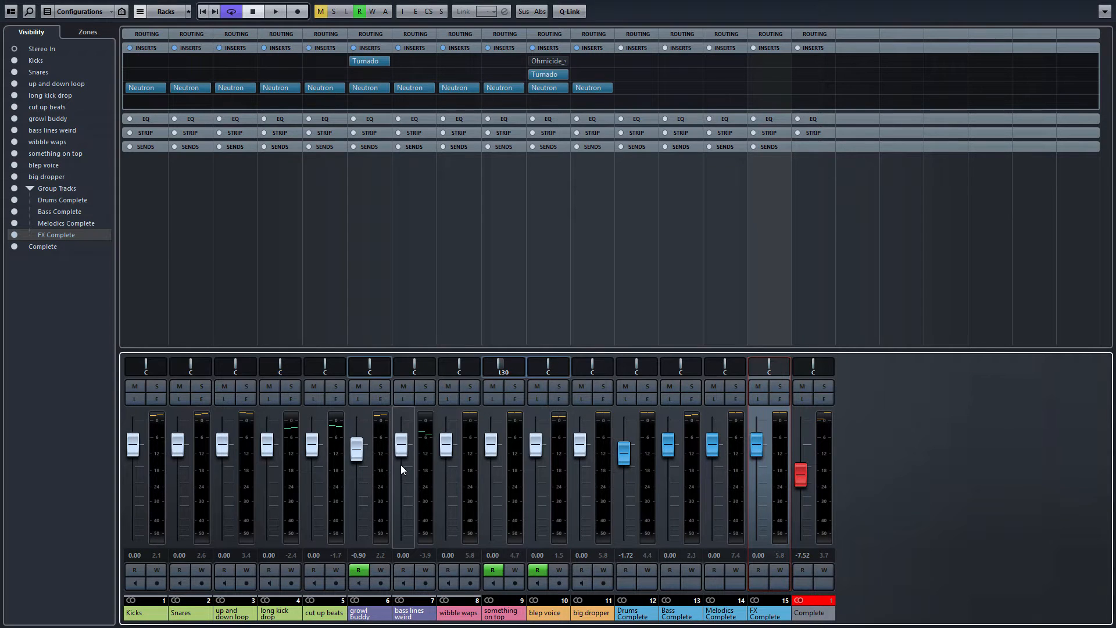
mouse_move(628, 412)
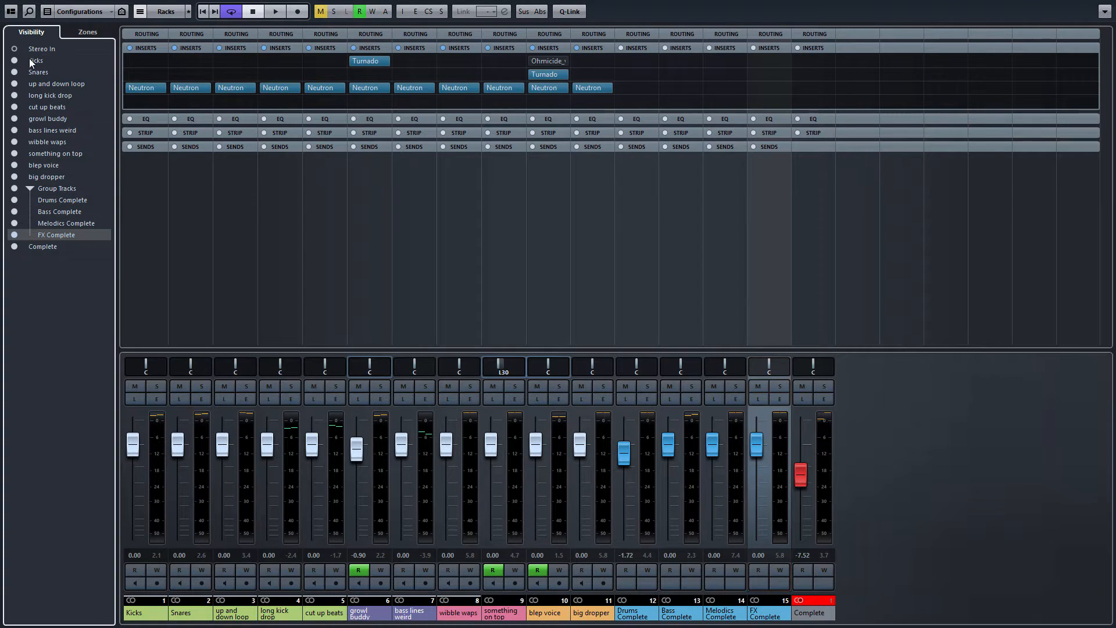
mouse_move(648, 480)
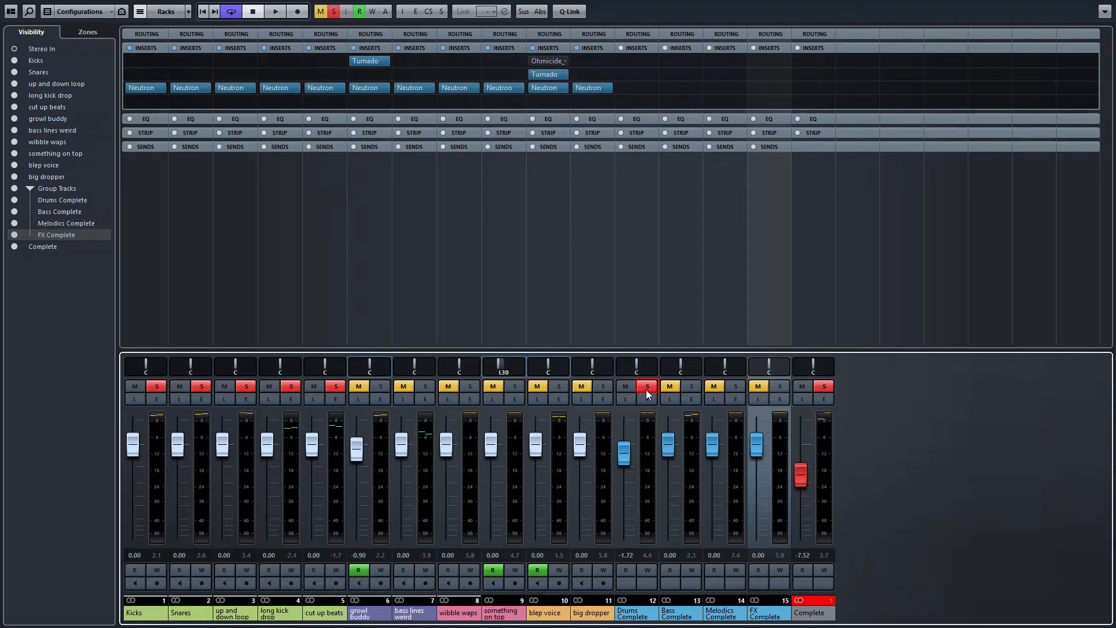
mouse_move(639, 393)
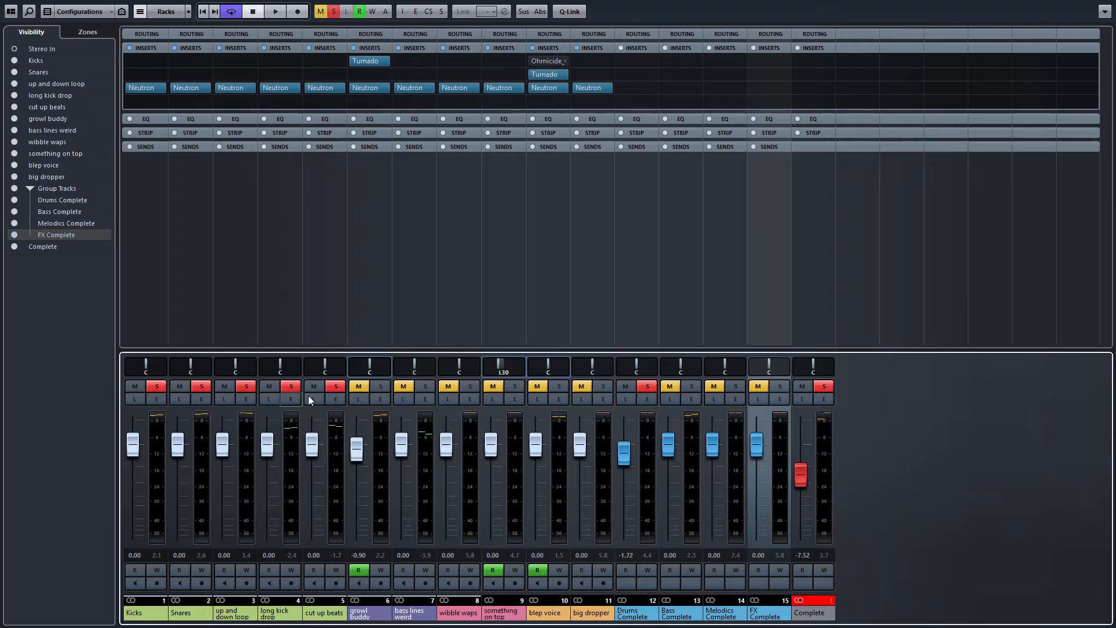
mouse_move(323, 500)
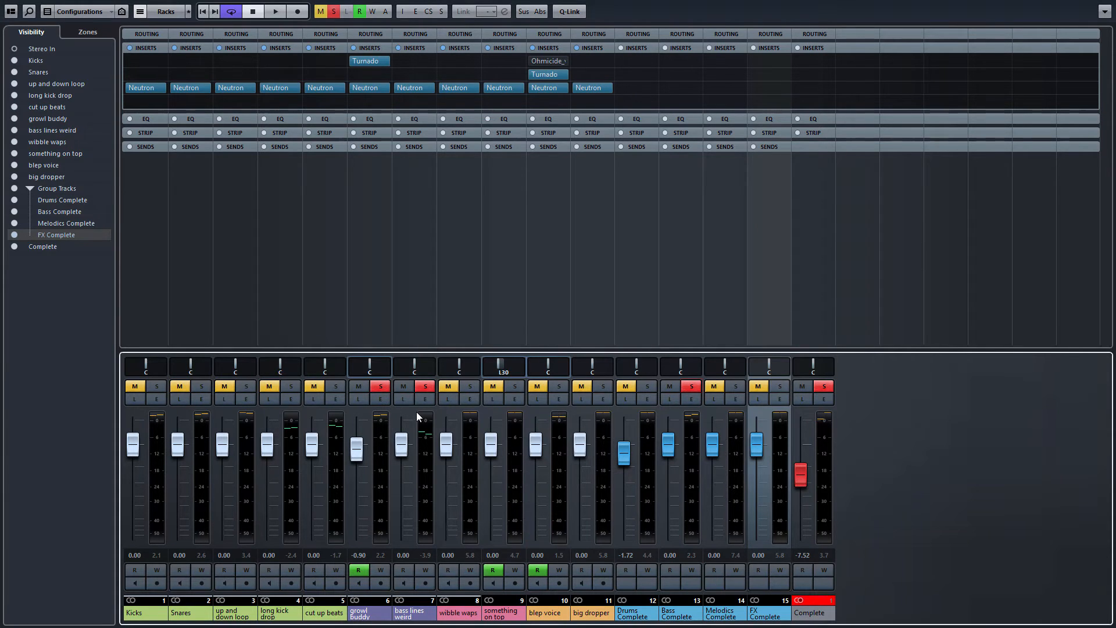
mouse_move(435, 399)
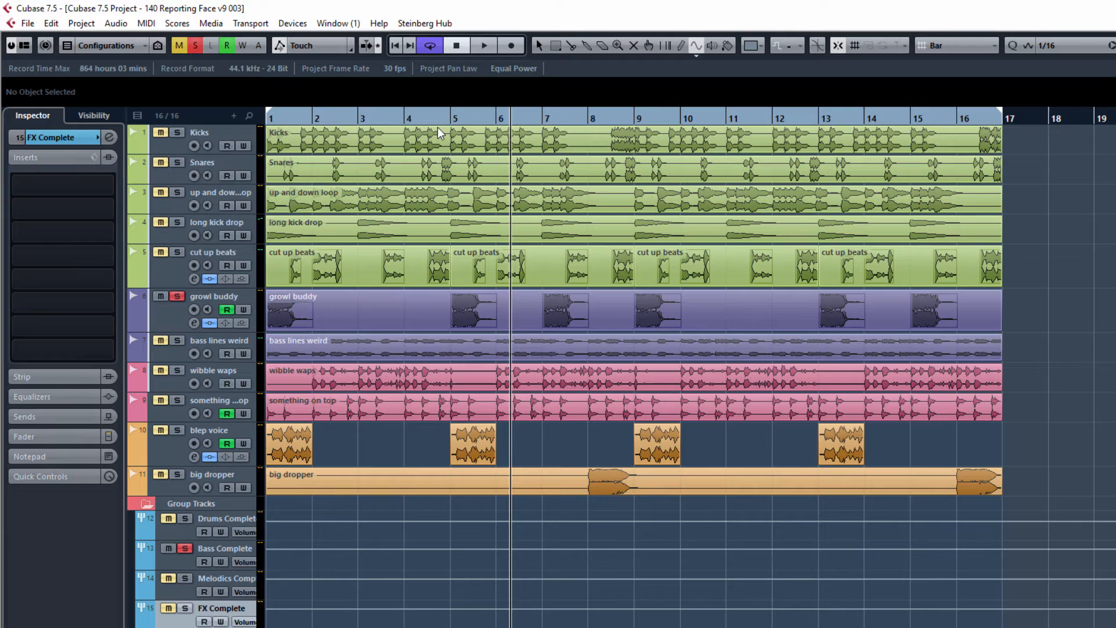
Show all used automation from the track list context menu
right_click(213, 409)
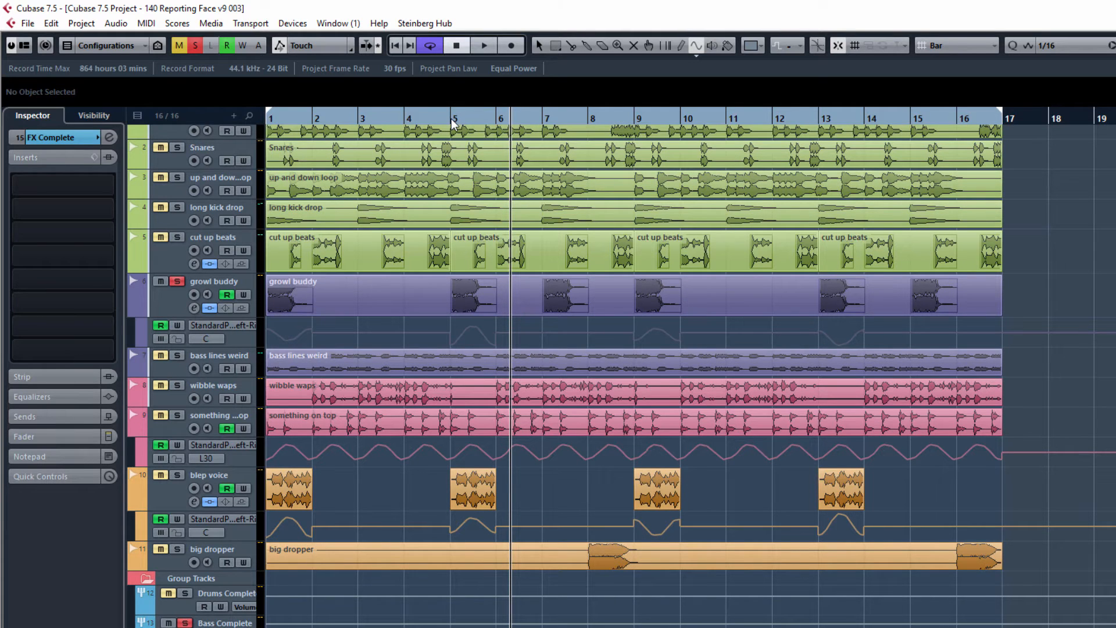
Deactivate all solo from the transport toolbar
click(484, 45)
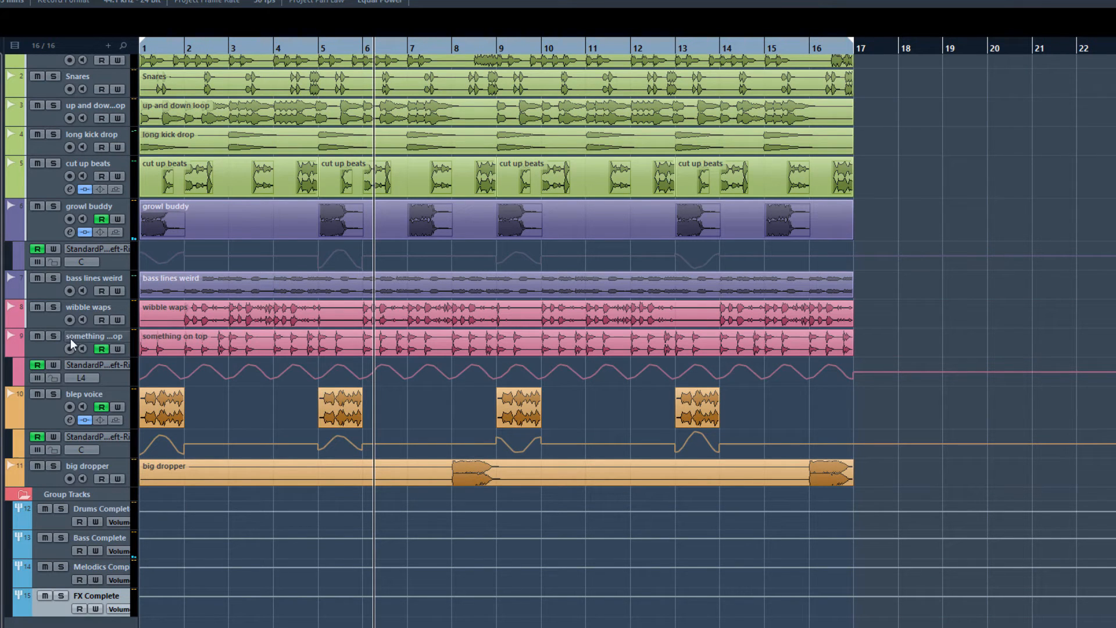
mouse_move(92, 336)
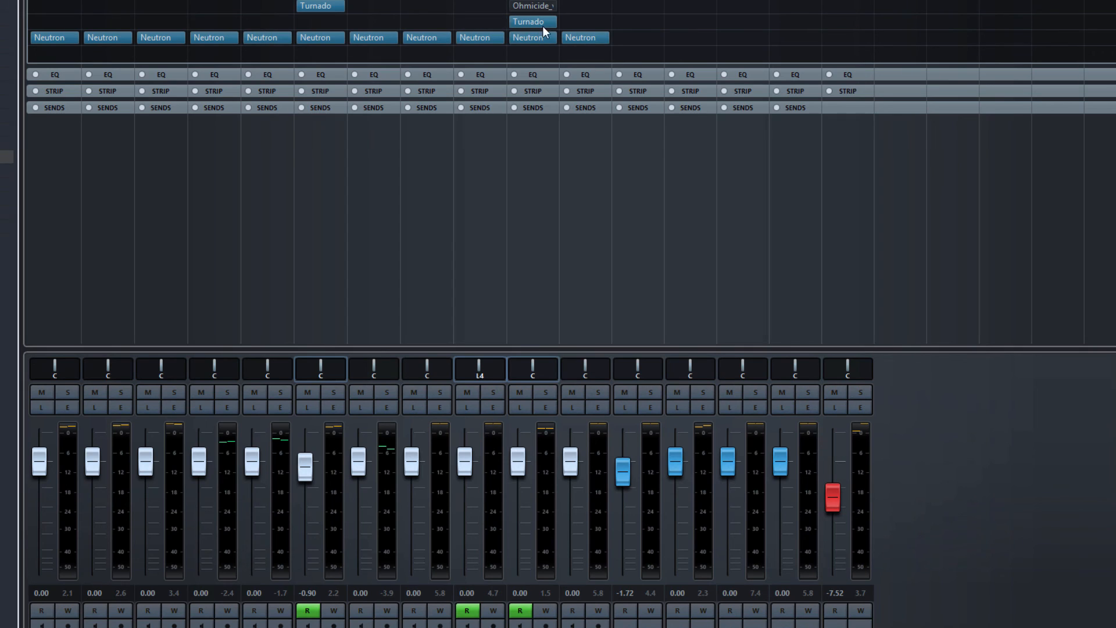
click(533, 7)
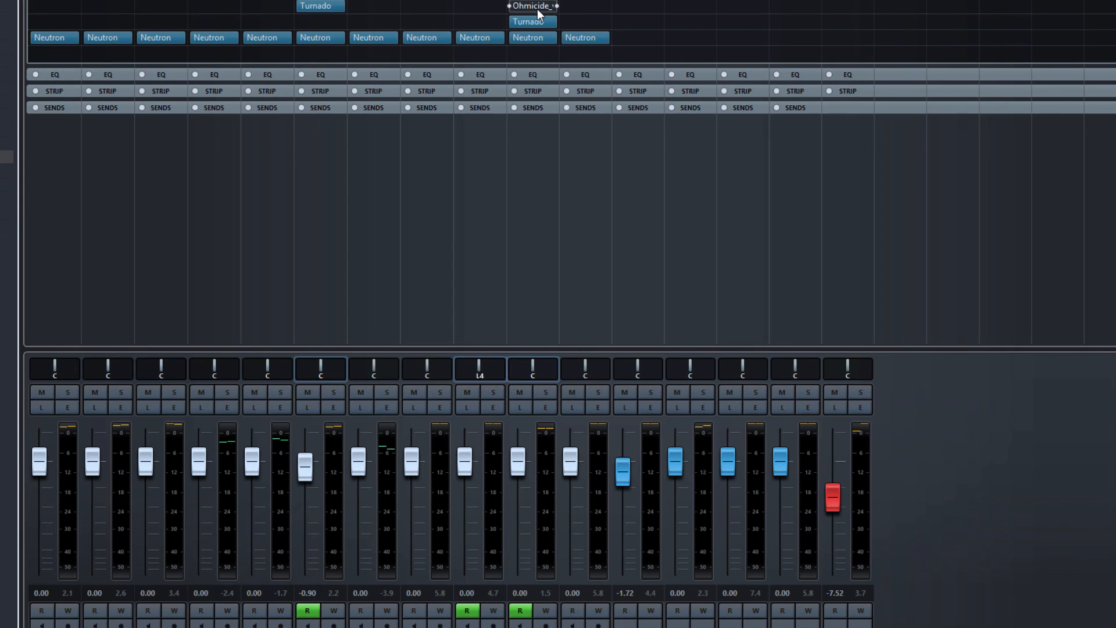